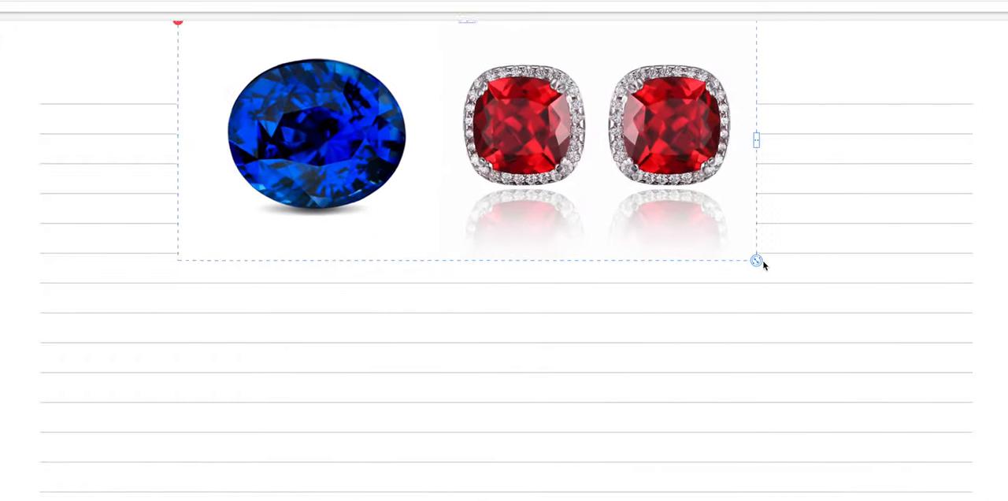
Step: Resize the sapphire and ruby earrings photo before adding the asterism notes
left_click_drag(756, 262, 854, 305)
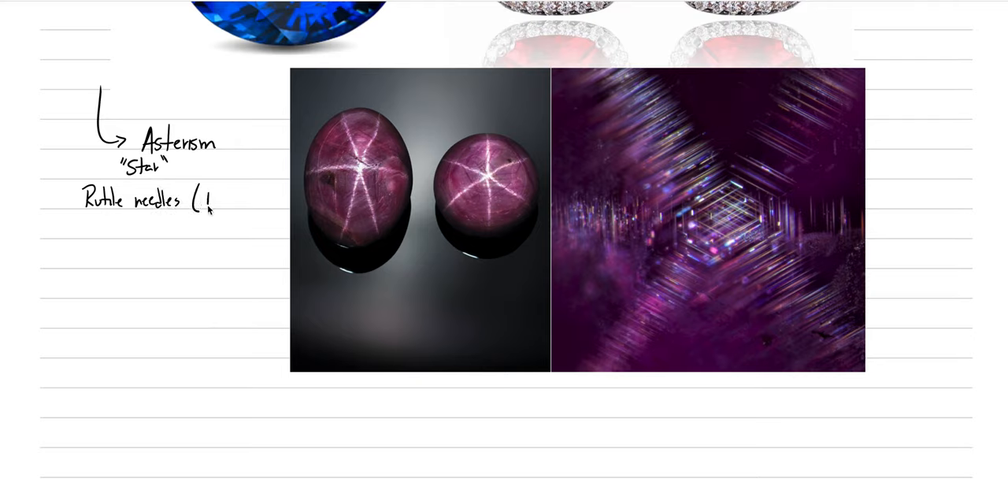
Step: Scroll down below the star ruby photos to start the '2 Geology' section
scroll("down", 3)
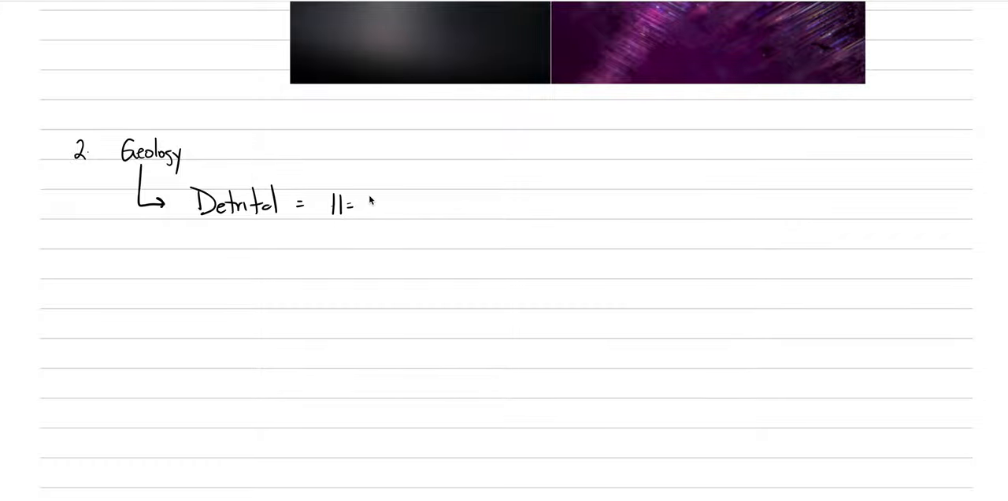
Step: Finish the detrital line with '=9, G=4' so it reads 'Detrital = H=9, G=4'
type("=9, G=4")
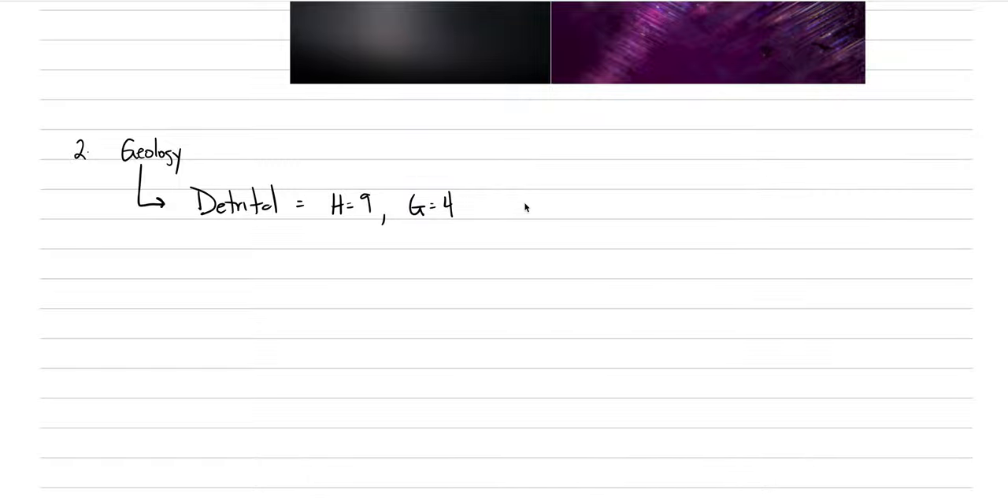
mouse_move(537, 184)
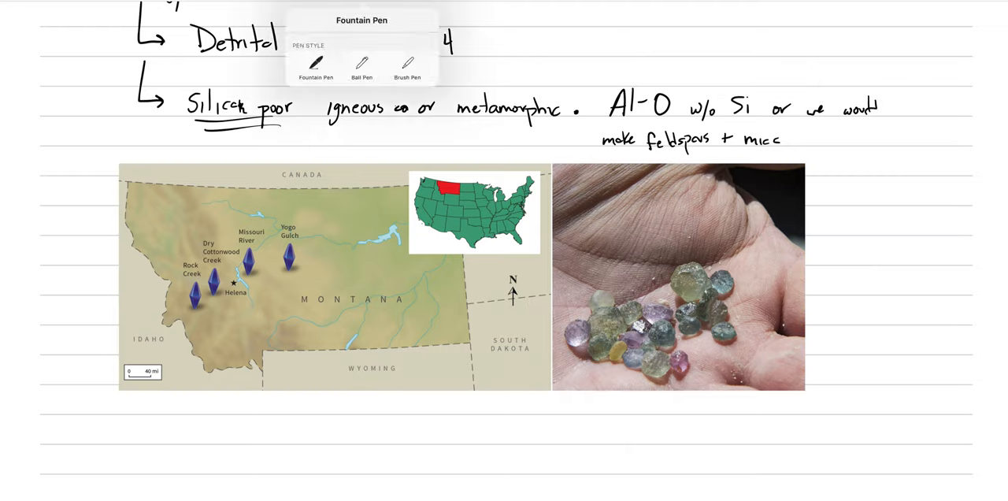
mouse_move(300, 273)
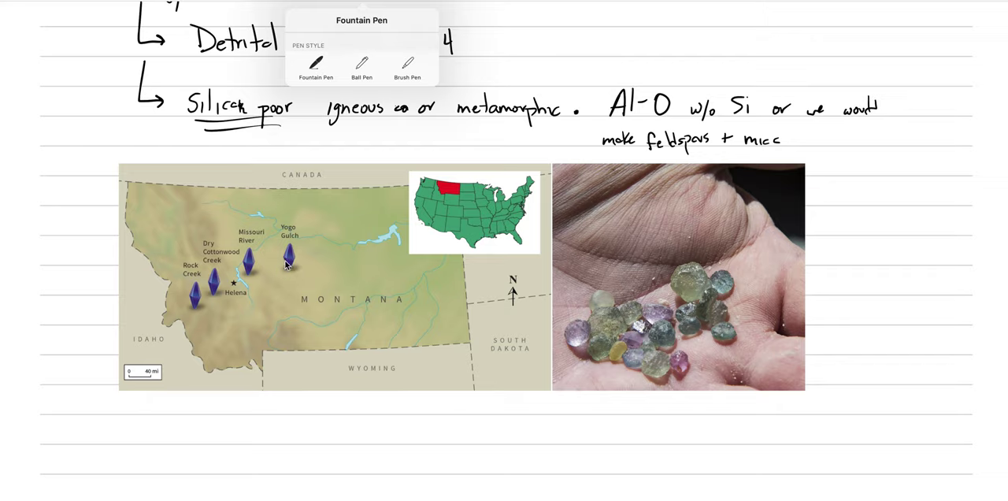
mouse_move(212, 307)
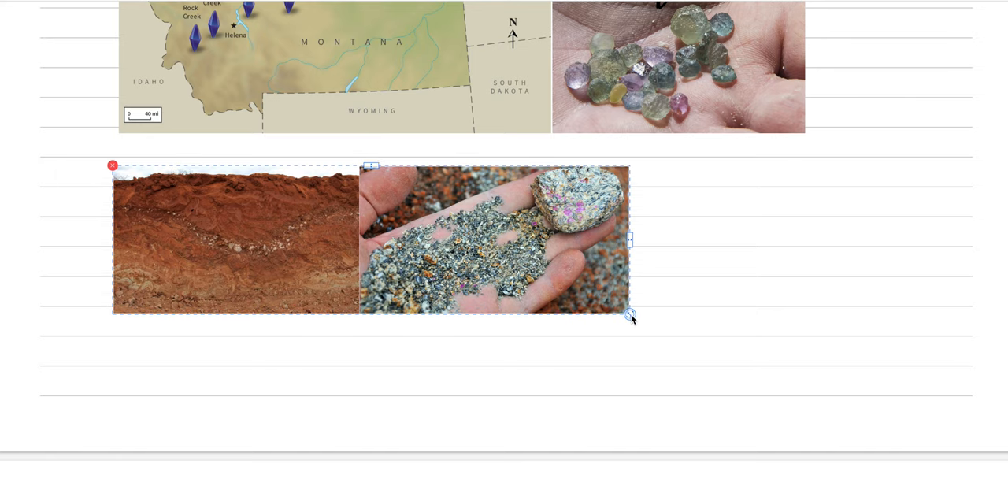
Step: Resize the red soil and gravel deposit photos placed below the Montana map
left_click_drag(630, 315, 898, 391)
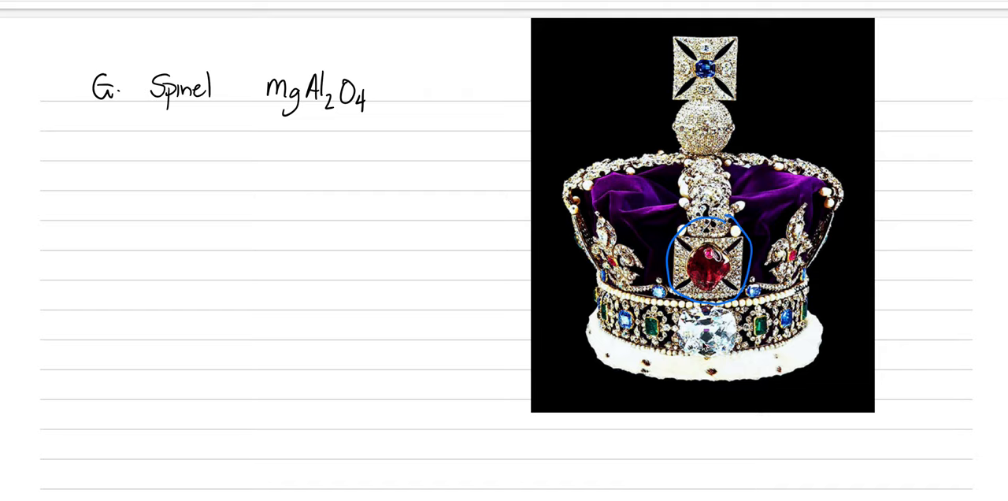
left_click_drag(689, 315, 728, 343)
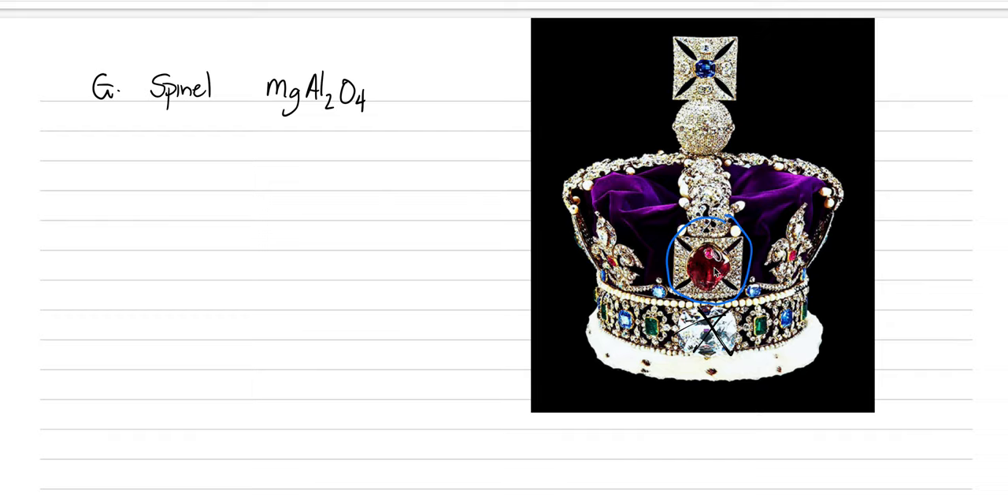
mouse_move(109, 207)
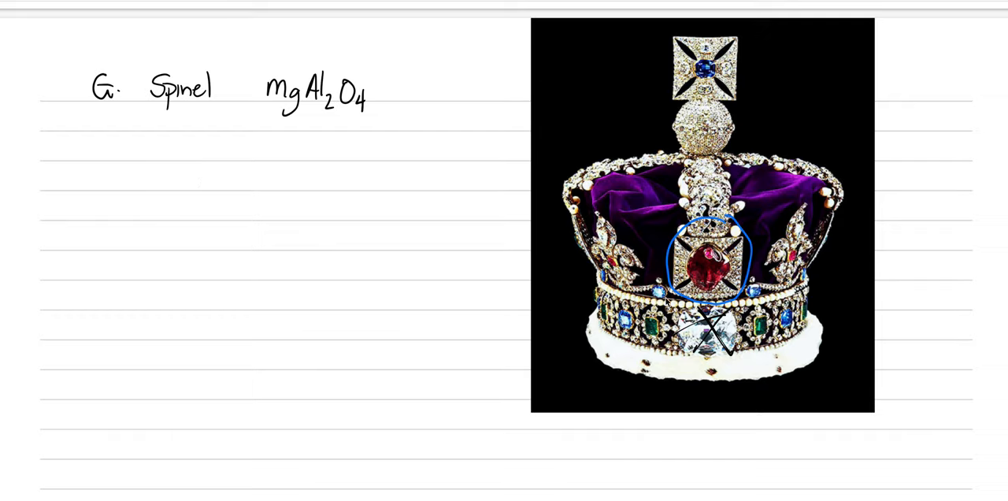
Step: Handwrite '1. Mineralogy – H=' to start the spinel hardness 8, G 3.6 line
type("1. Mineralog")
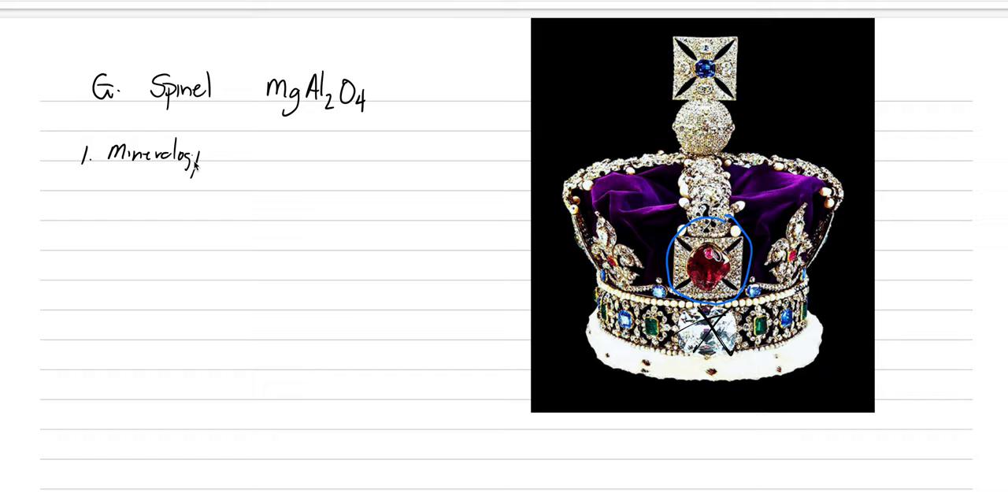
type("-")
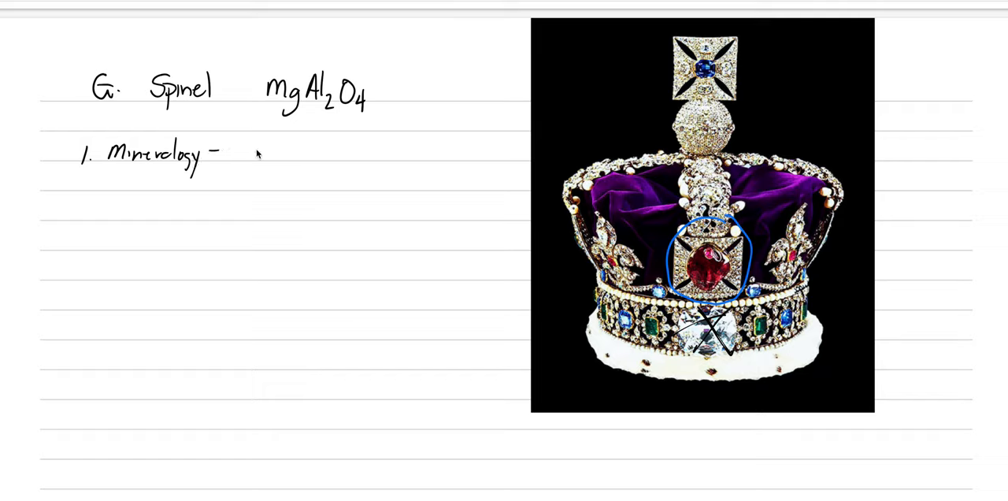
type("H=8 G=3.6")
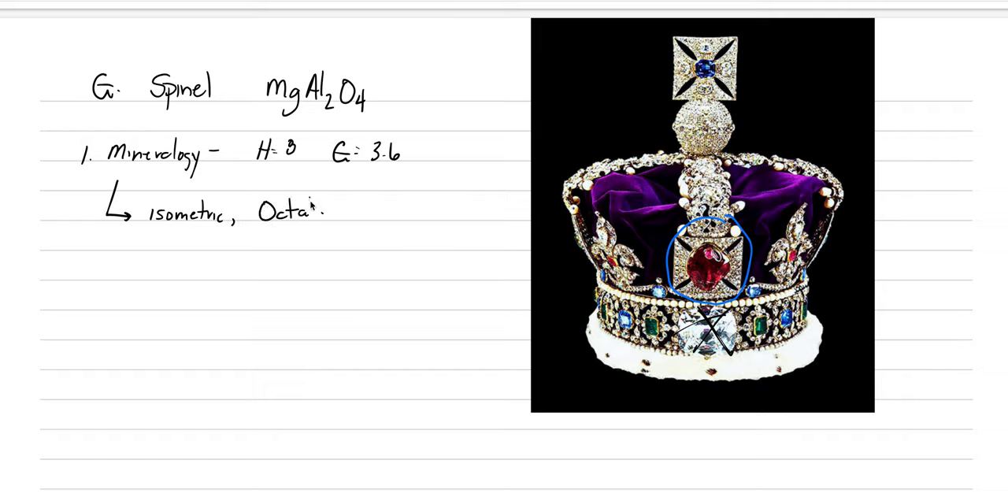
Step: Scroll down to continue with 'Octahedrons' and the spinel crystal photos
scroll("down", 3)
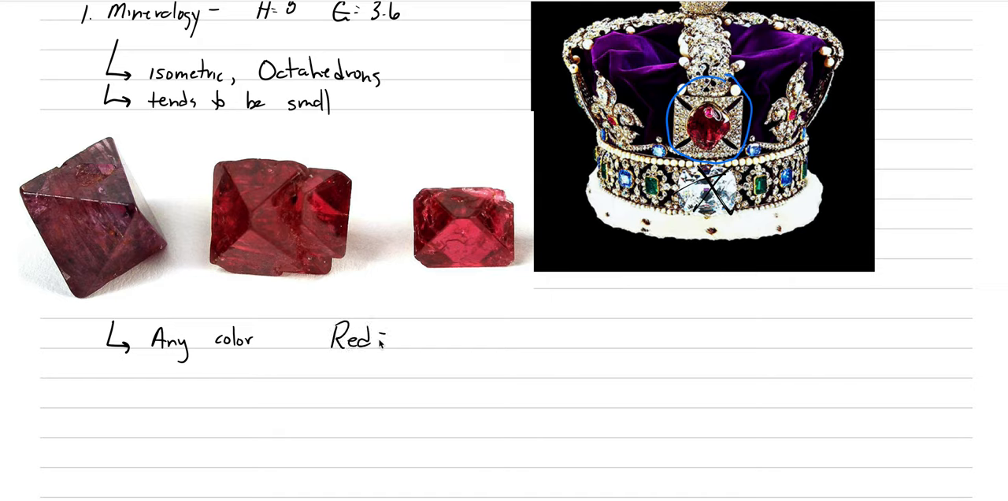